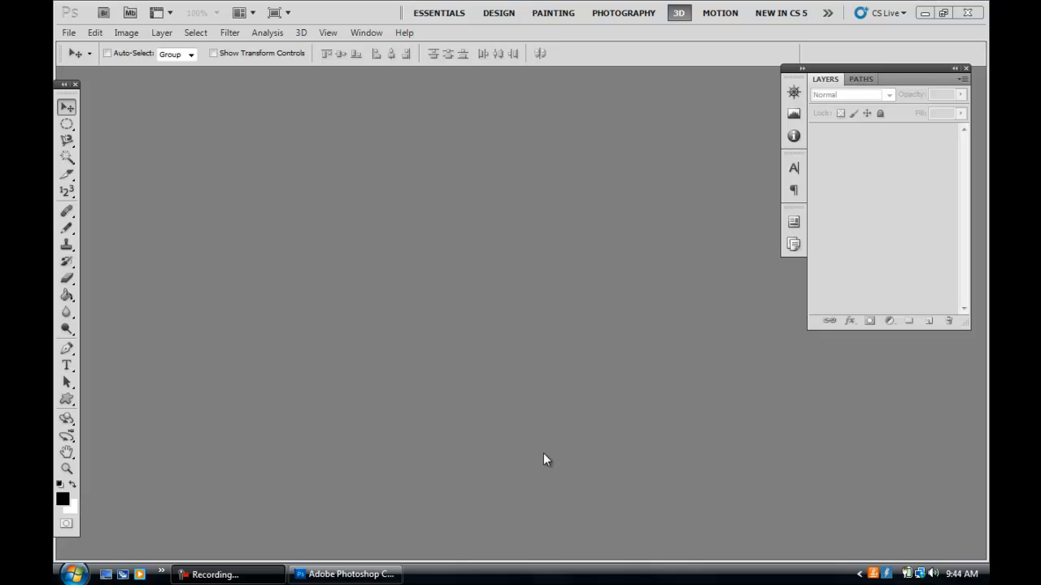
pyautogui.moveTo(458, 448)
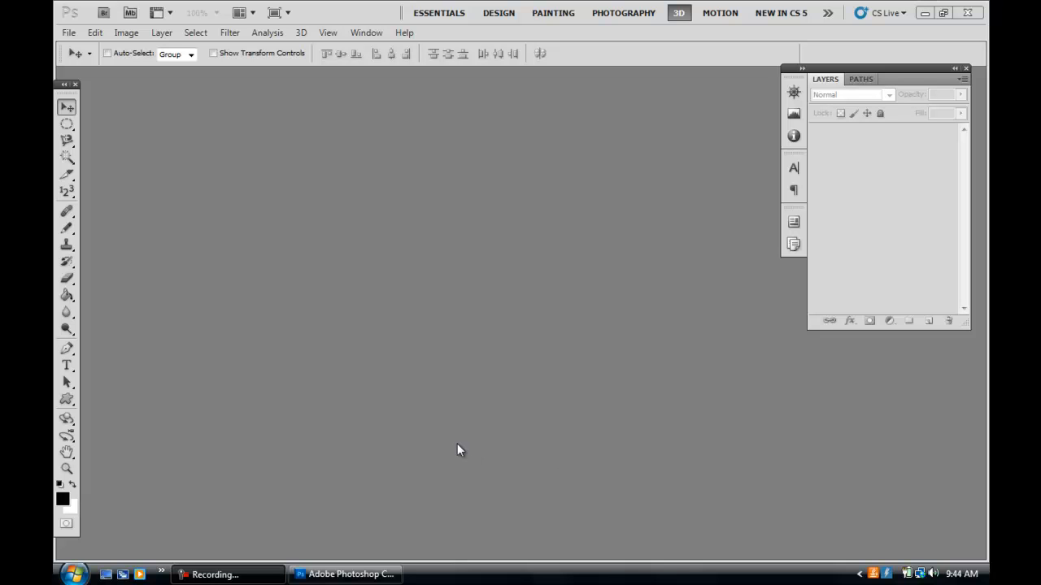
pyautogui.moveTo(459, 296)
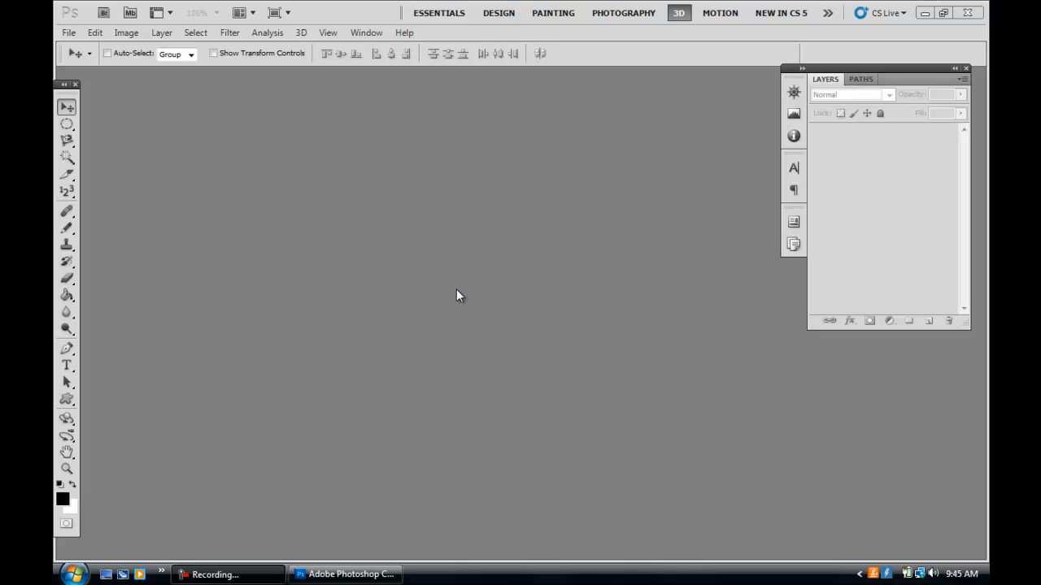
pyautogui.moveTo(268, 174)
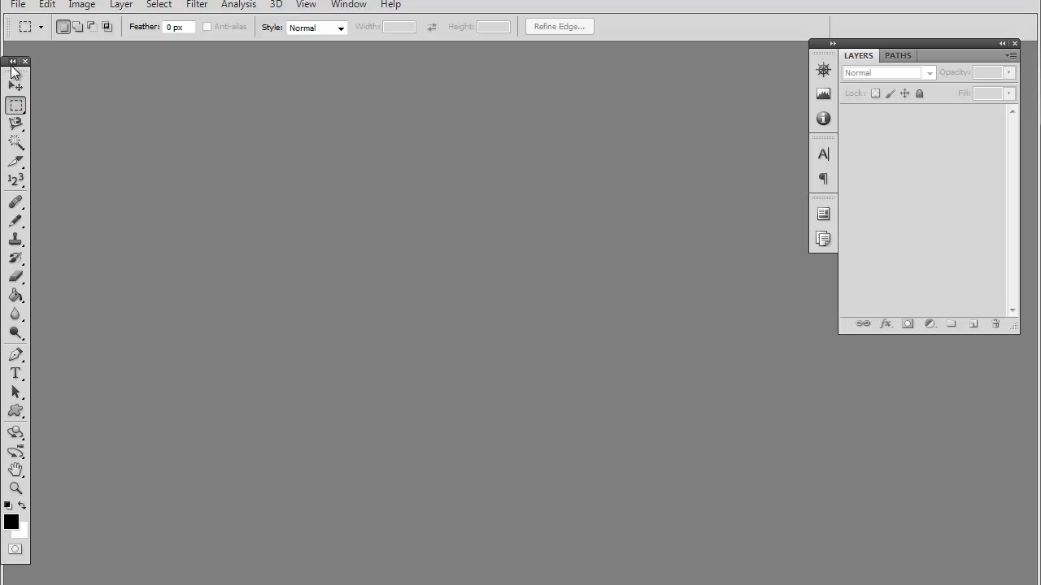
# Create a new 500 × 500 pixel document with a transparent background
pyautogui.click(16, 7)
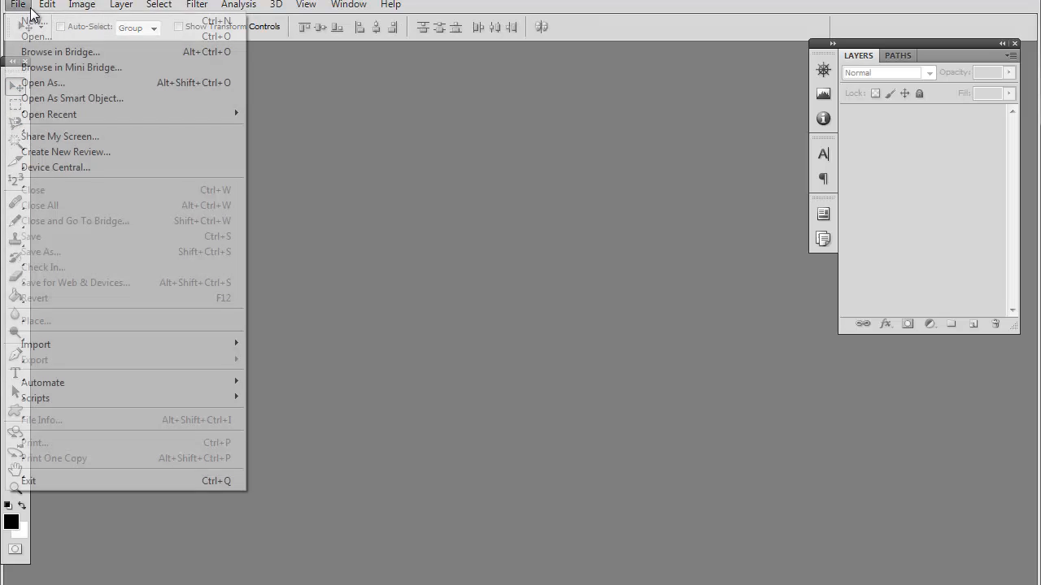
pyautogui.click(33, 21)
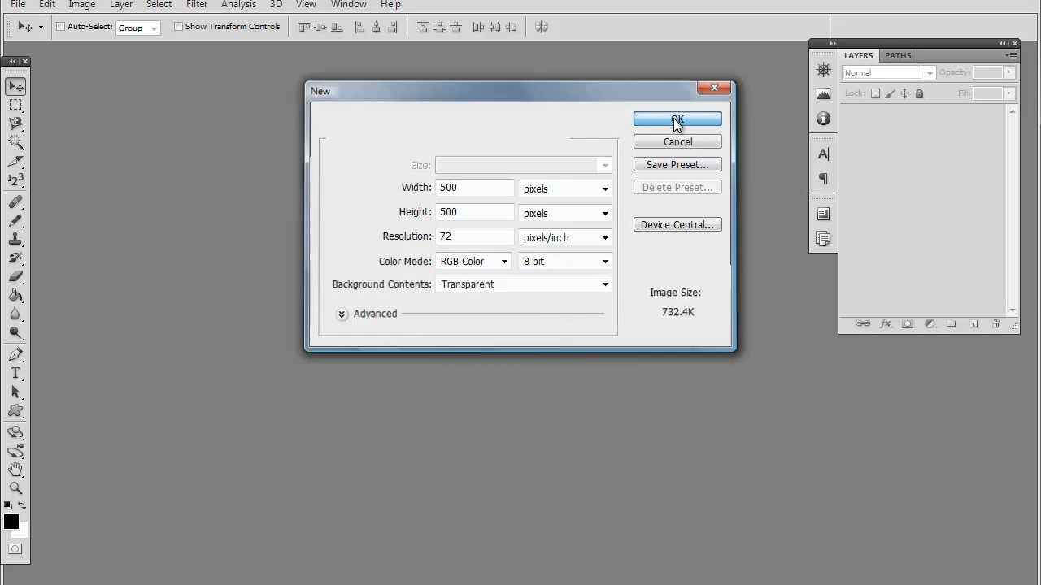
pyautogui.click(677, 117)
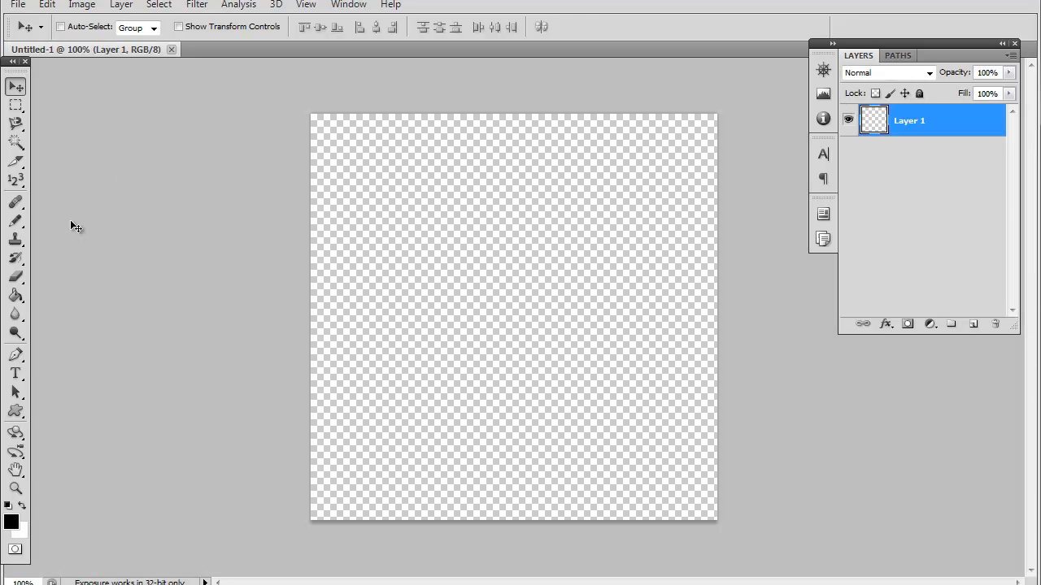
# Pick white as the foreground colour and add a new empty layer above Layer 1
pyautogui.click(14, 297)
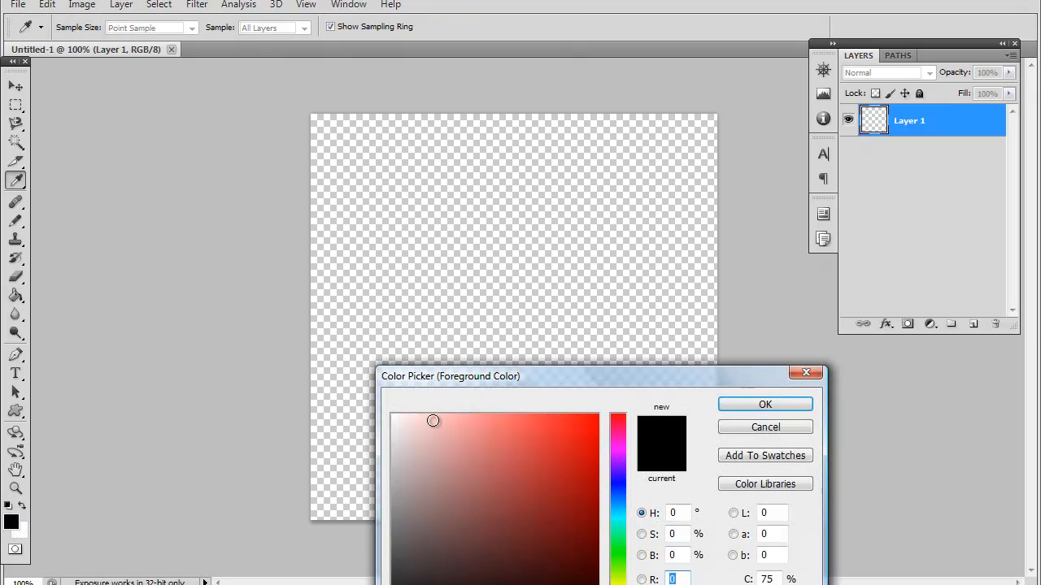
pyautogui.click(430, 430)
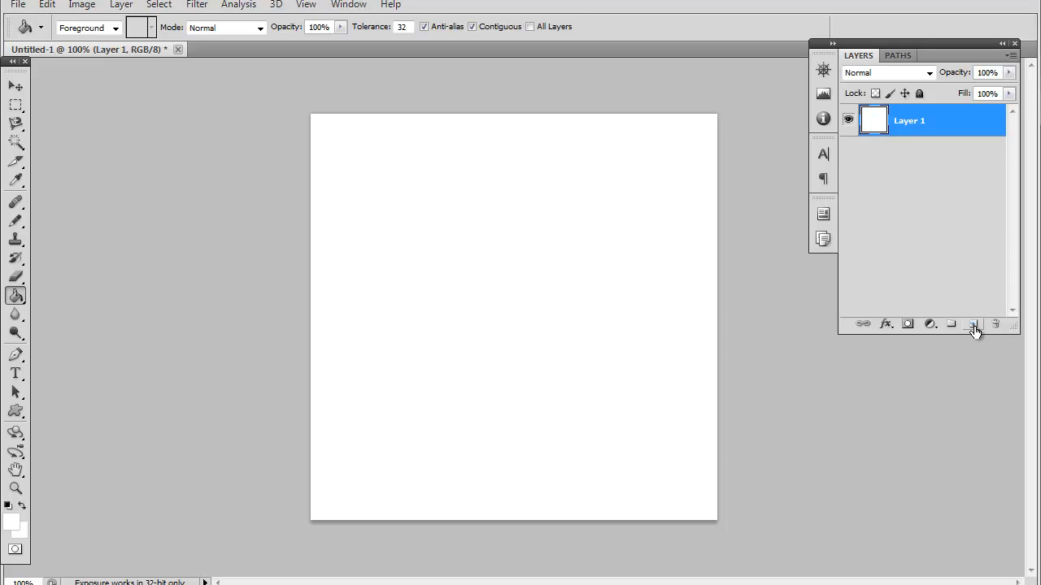
pyautogui.click(991, 323)
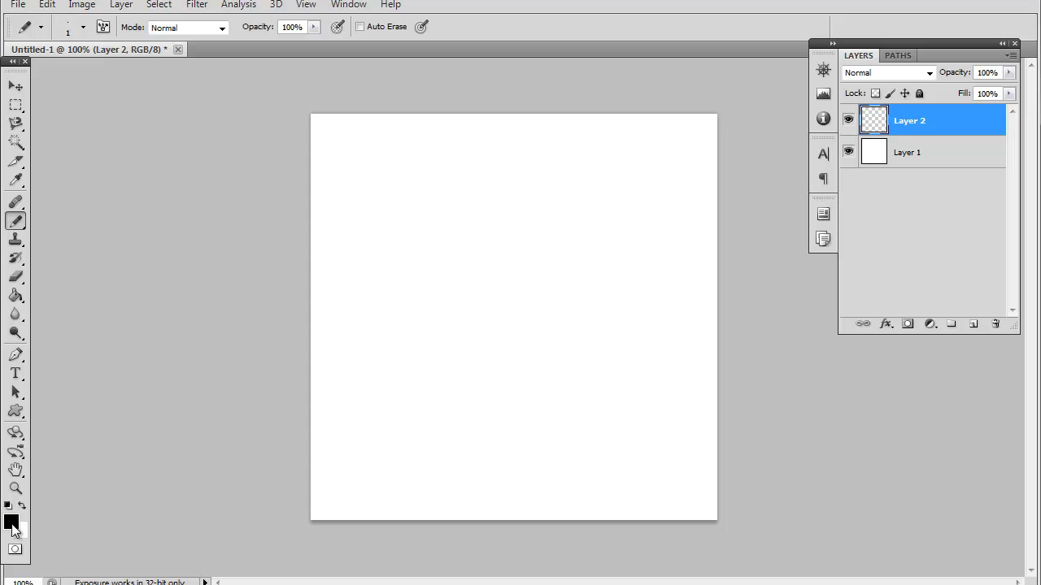
pyautogui.moveTo(475, 301)
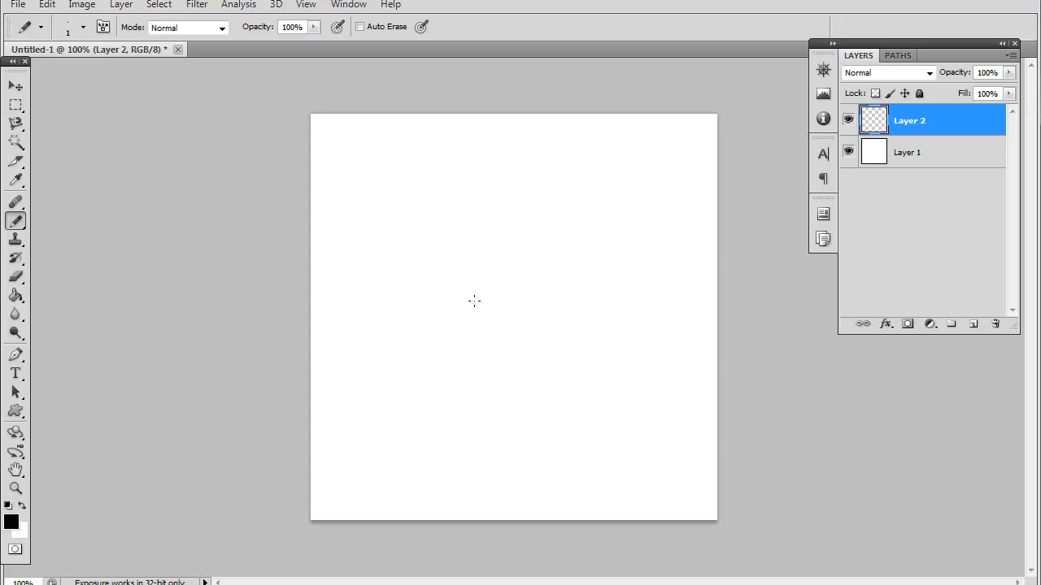
pyautogui.moveTo(414, 257)
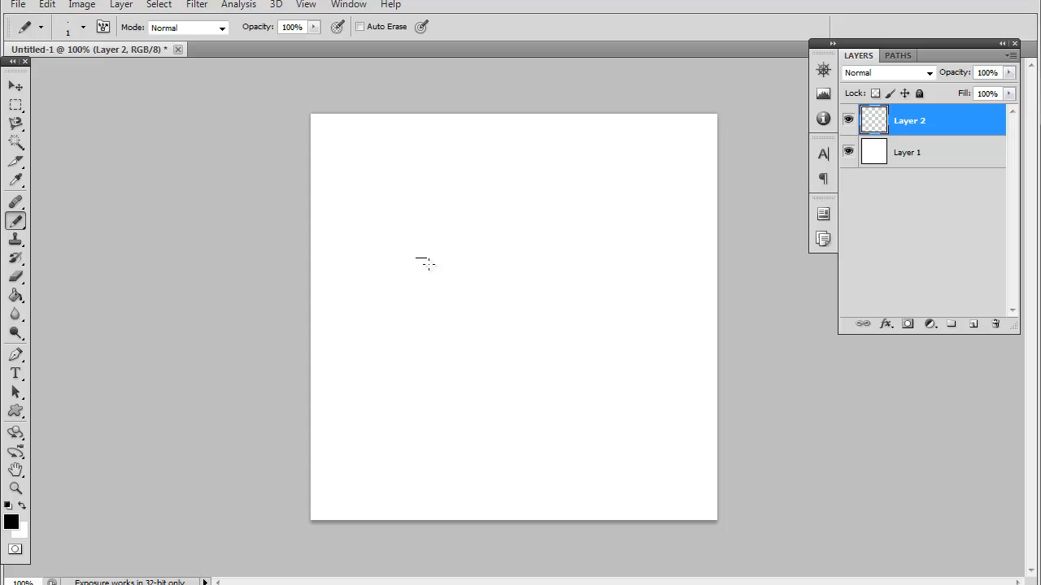
# Draw a short 1 px horizontal black line in the upper-left of Layer 2
pyautogui.moveTo(416, 258); pyautogui.dragTo(508, 259)
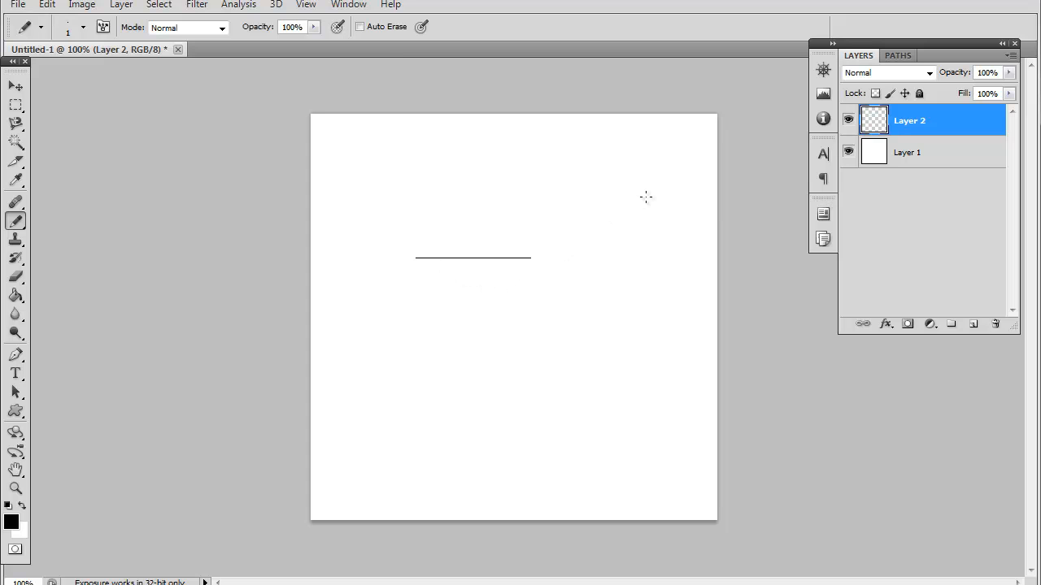
pyautogui.moveTo(648, 201)
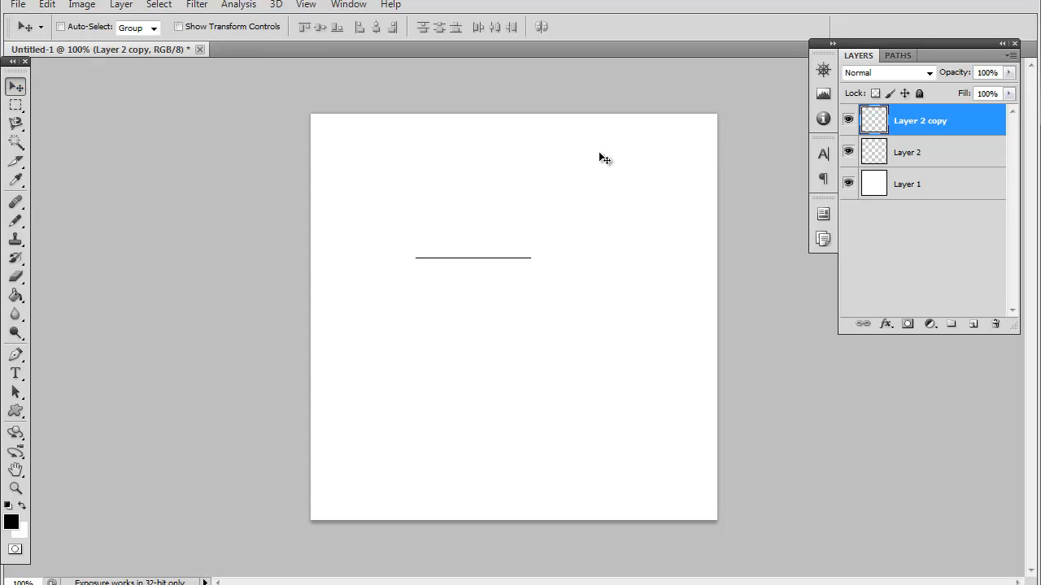
pyautogui.moveTo(730, 154)
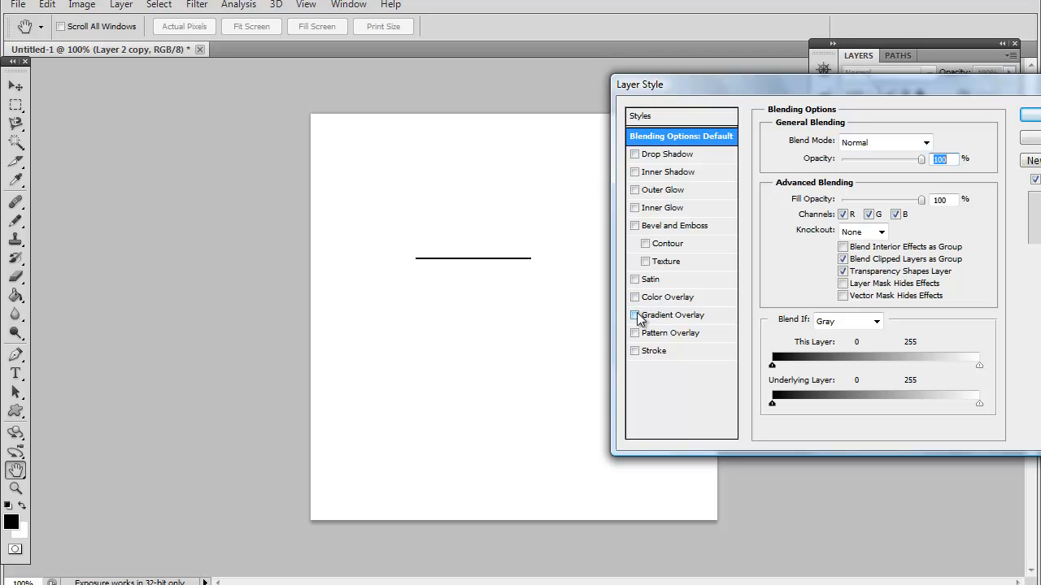
# Apply a light gray Color Overlay layer style to Layer 2 copy
pyautogui.click(672, 296)
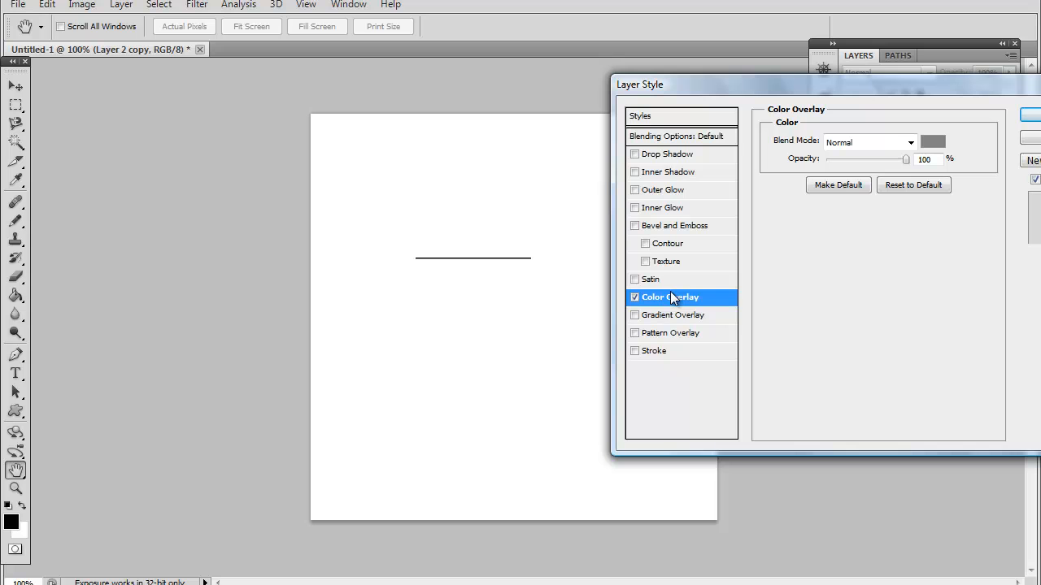
pyautogui.click(940, 140)
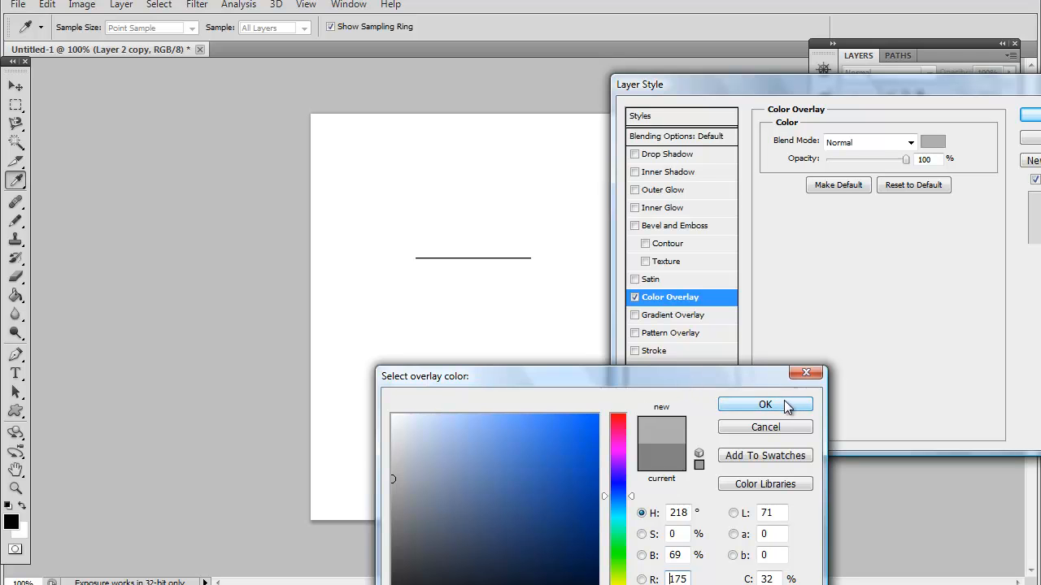
pyautogui.click(765, 404)
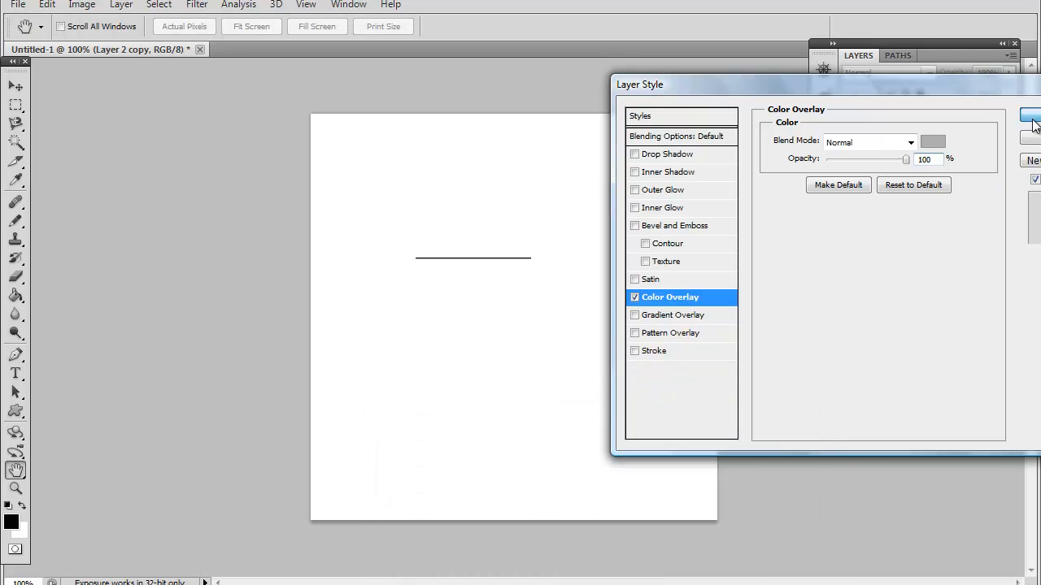
pyautogui.click(1031, 122)
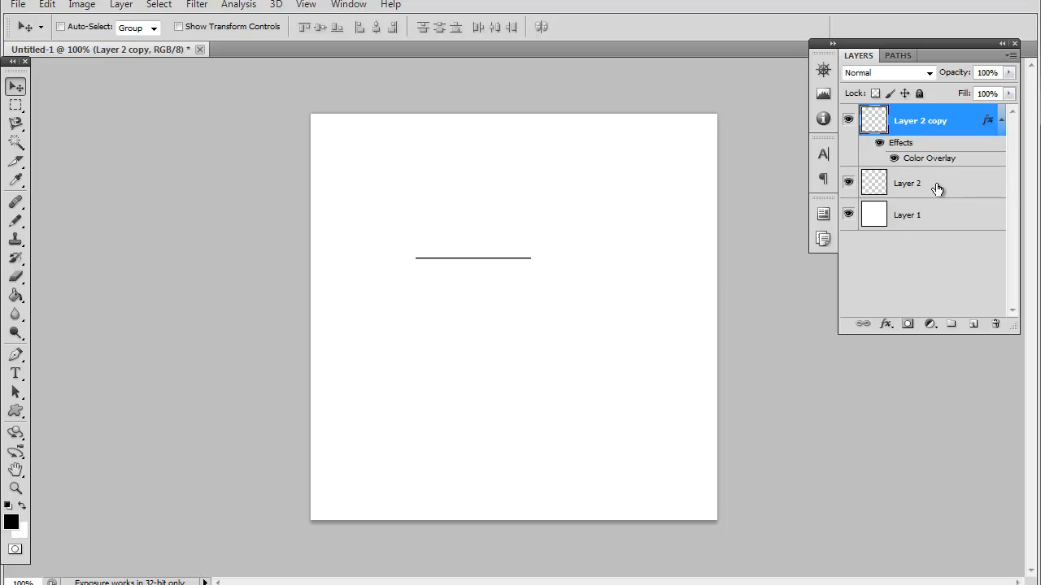
# Lower Layer 2's opacity to about half, then make Layer 1 active
pyautogui.click(908, 182)
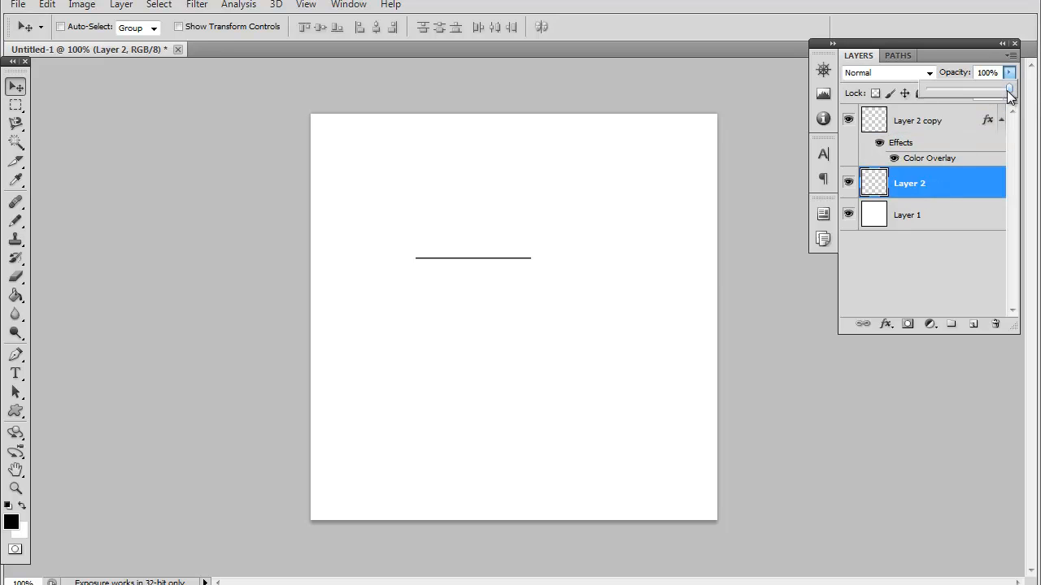
pyautogui.moveTo(1010, 88); pyautogui.dragTo(966, 87)
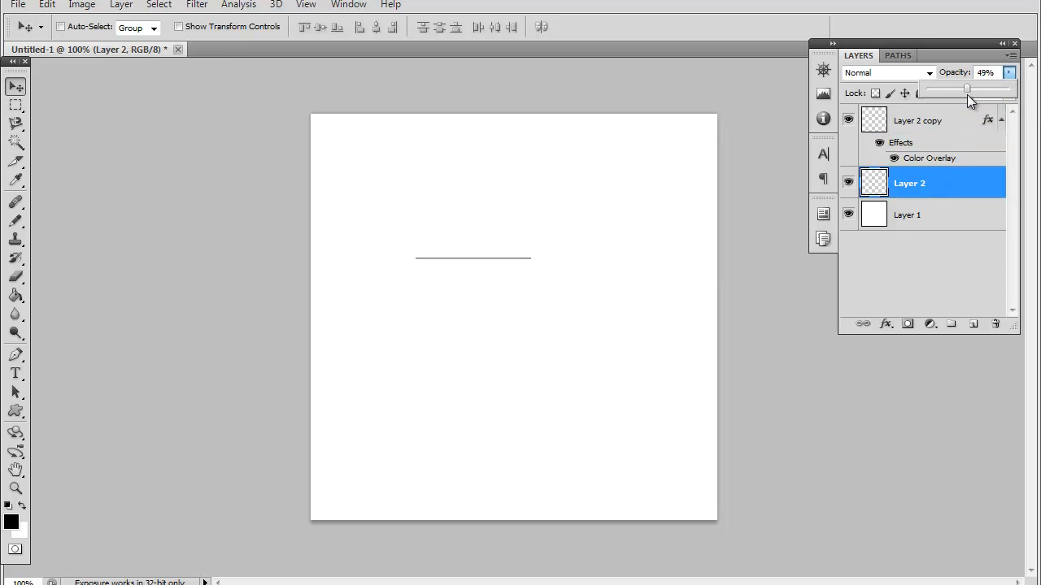
pyautogui.moveTo(966, 88); pyautogui.dragTo(933, 88)
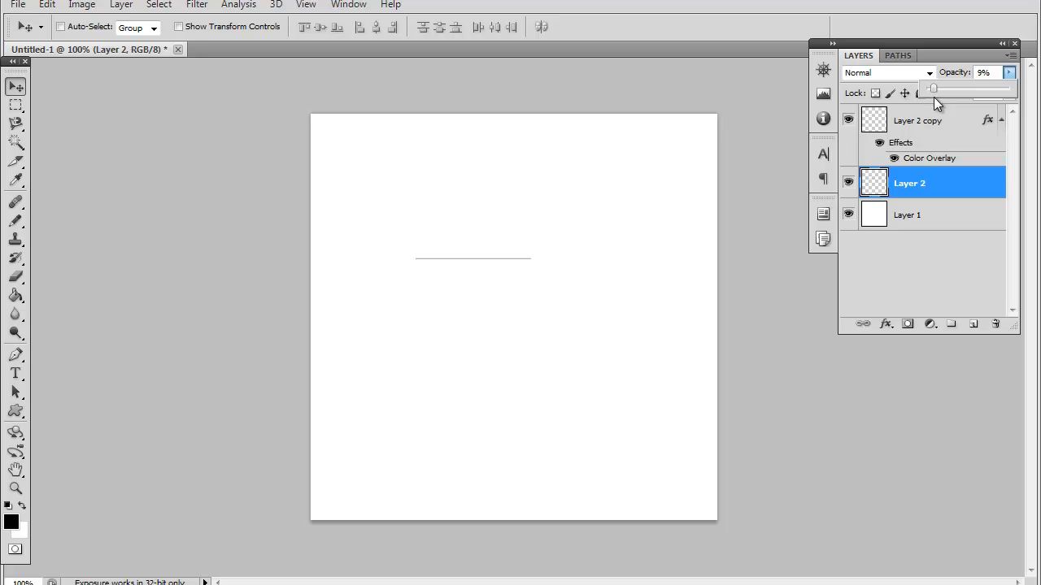
pyautogui.moveTo(933, 88); pyautogui.dragTo(937, 88)
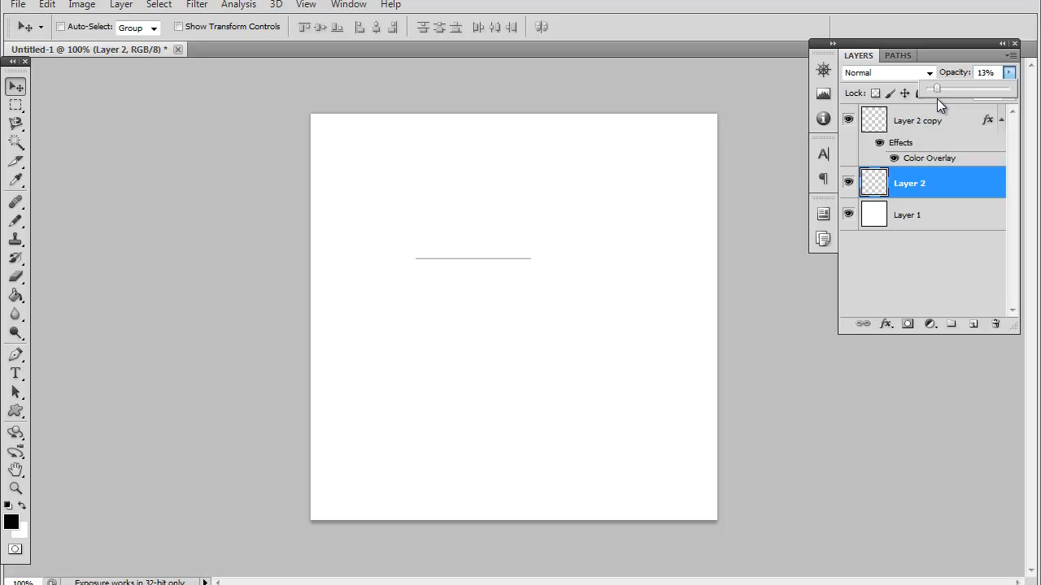
pyautogui.moveTo(935, 88); pyautogui.dragTo(959, 88)
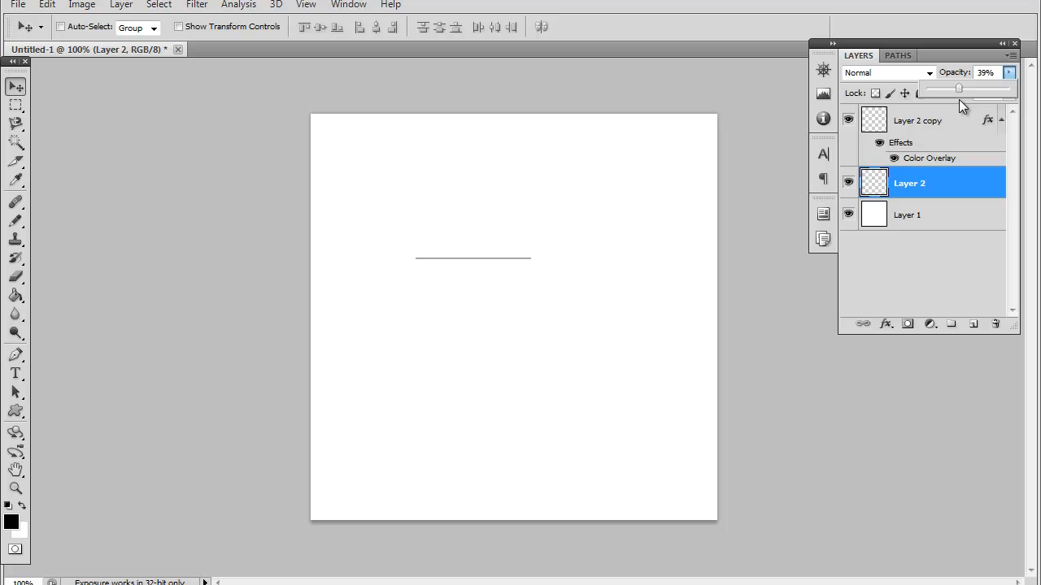
pyautogui.moveTo(958, 88); pyautogui.dragTo(952, 88)
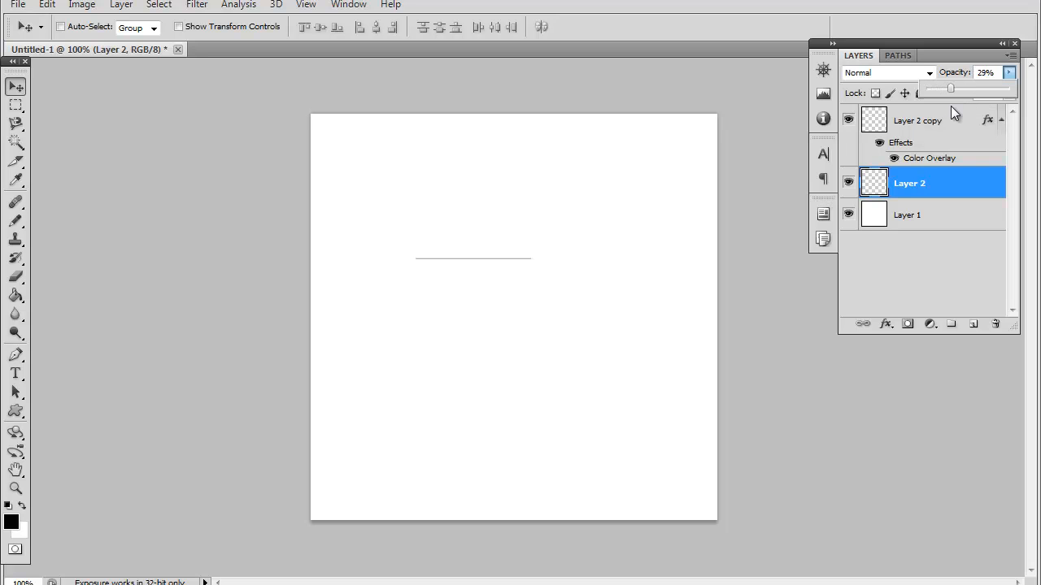
pyautogui.moveTo(951, 88); pyautogui.dragTo(966, 88)
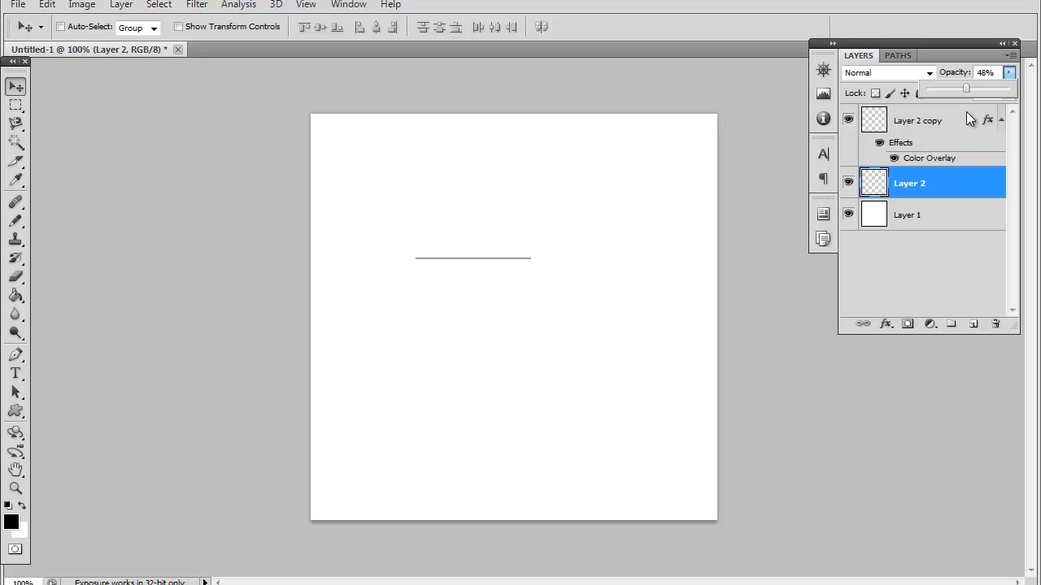
pyautogui.moveTo(966, 88); pyautogui.dragTo(972, 88)
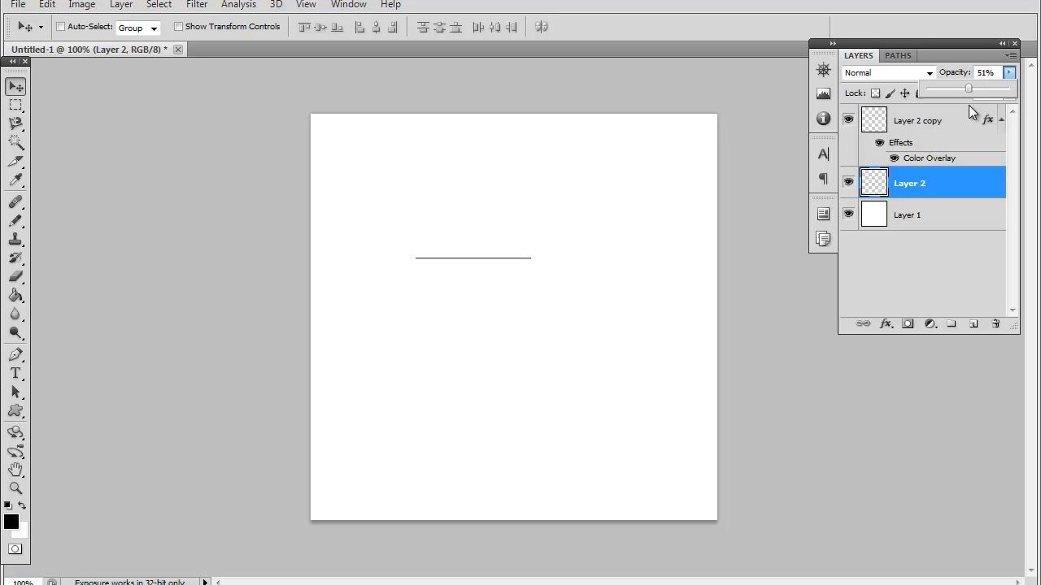
pyautogui.click(908, 214)
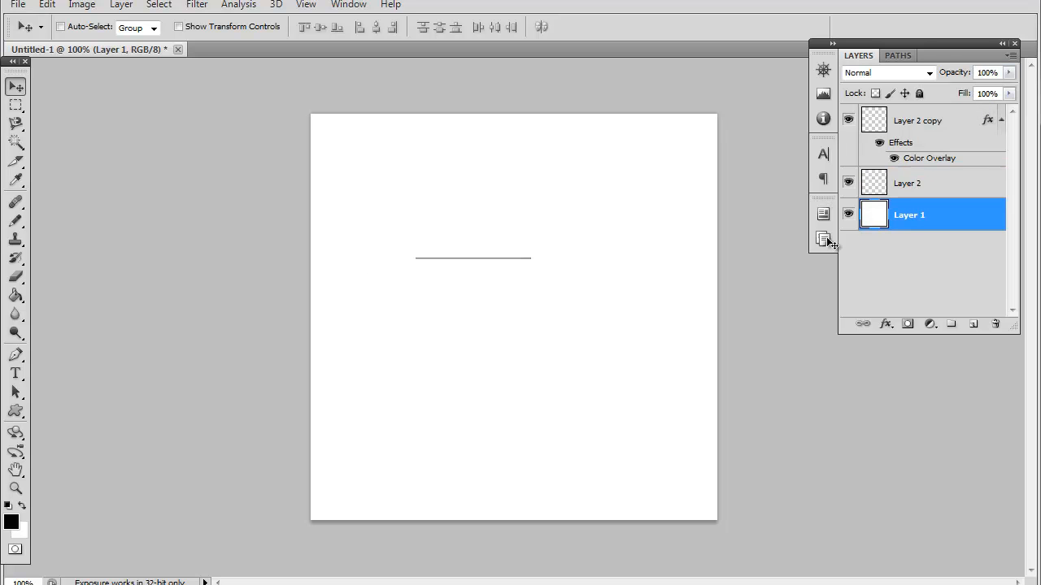
# Fill Layer 1 with dark gray and readjust the Layer 2 line's opacity
pyautogui.click(14, 297)
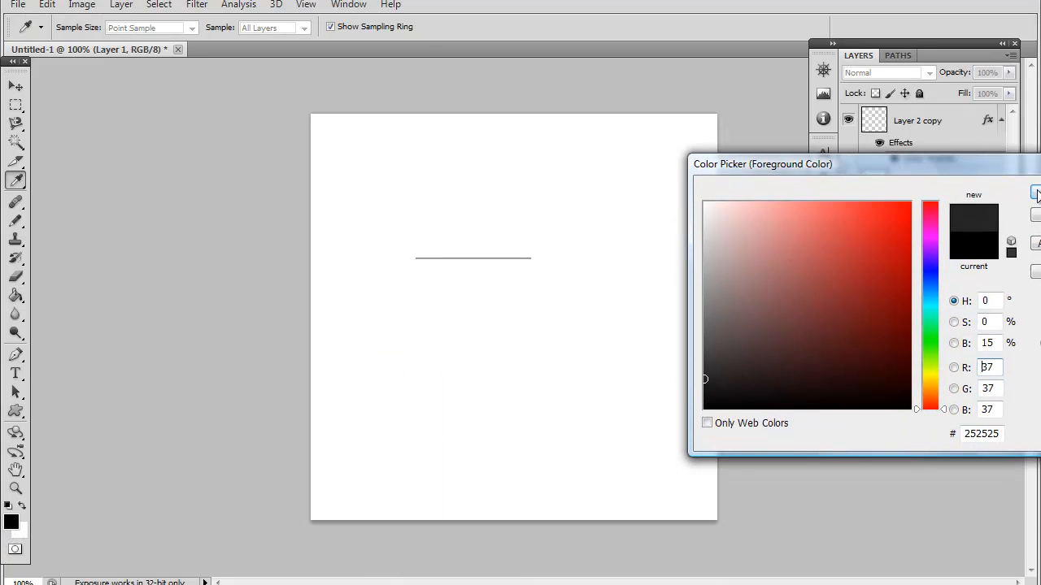
pyautogui.click(1037, 194)
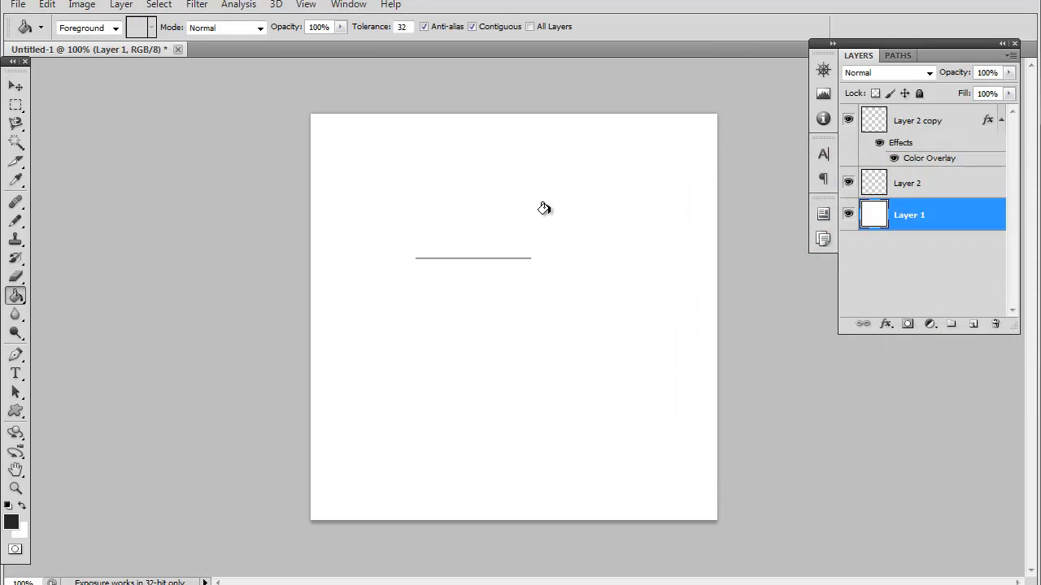
pyautogui.click(540, 208)
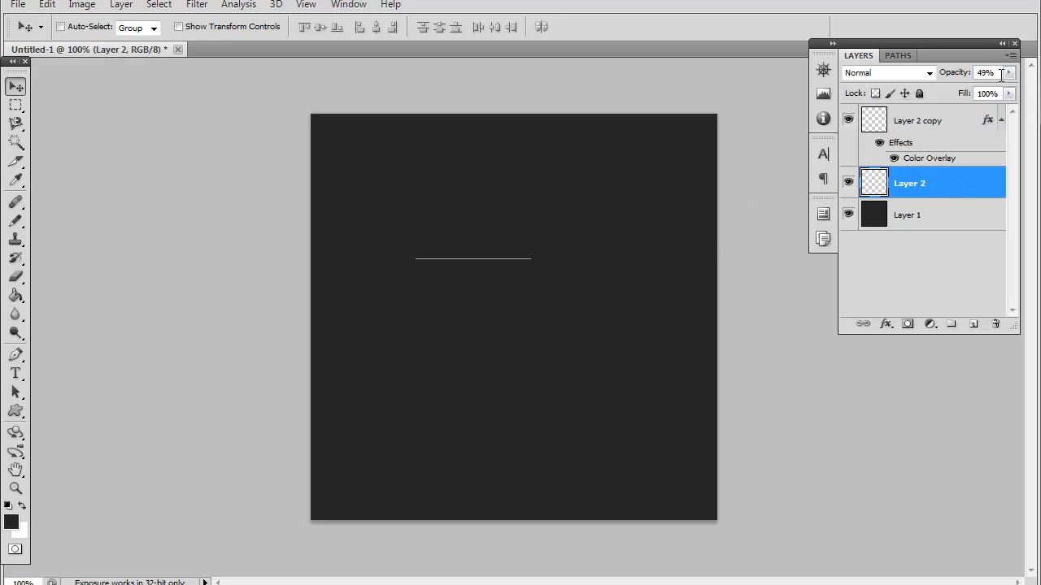
pyautogui.moveTo(971, 87); pyautogui.dragTo(1012, 88)
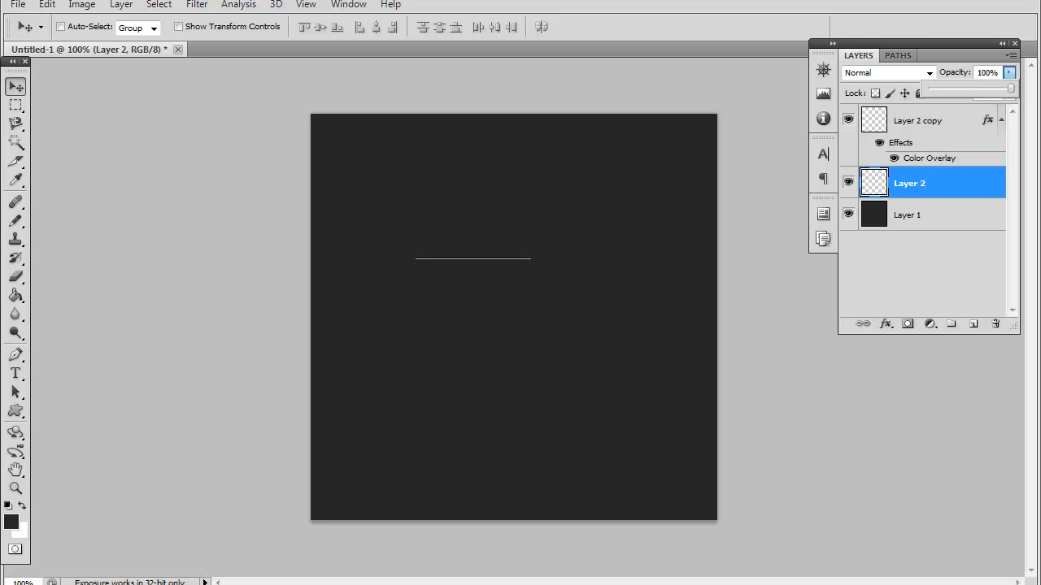
pyautogui.moveTo(543, 270)
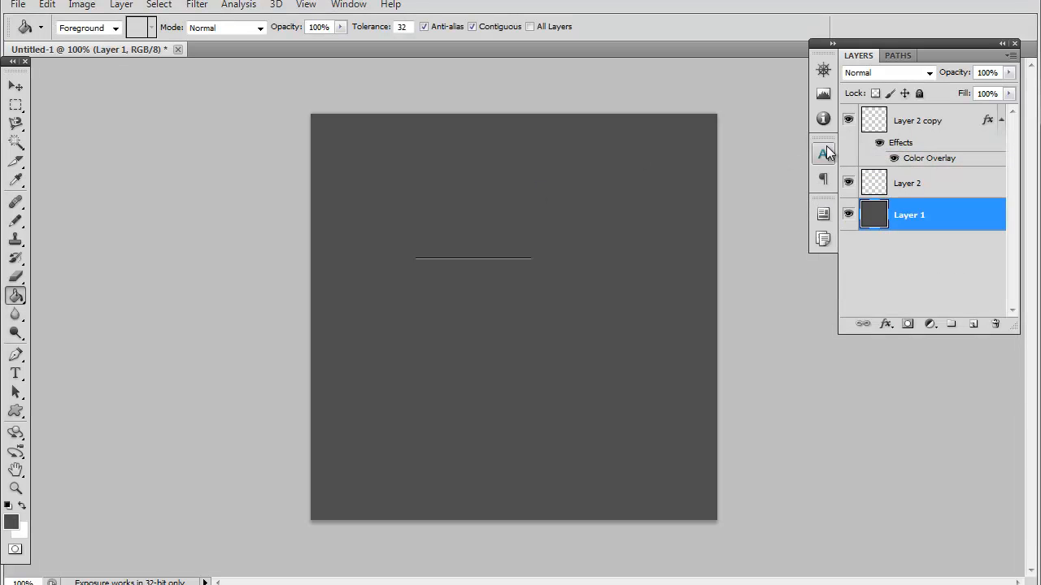
# Set Layer 2 copy to about 48% opacity and Layer 2 to about 38%
pyautogui.click(925, 182)
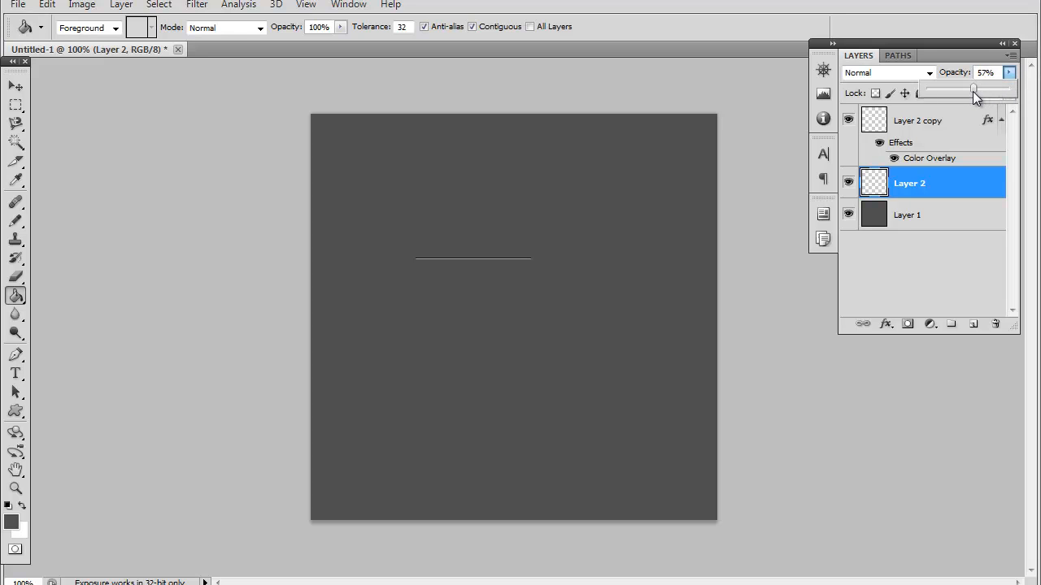
pyautogui.moveTo(974, 88); pyautogui.dragTo(972, 88)
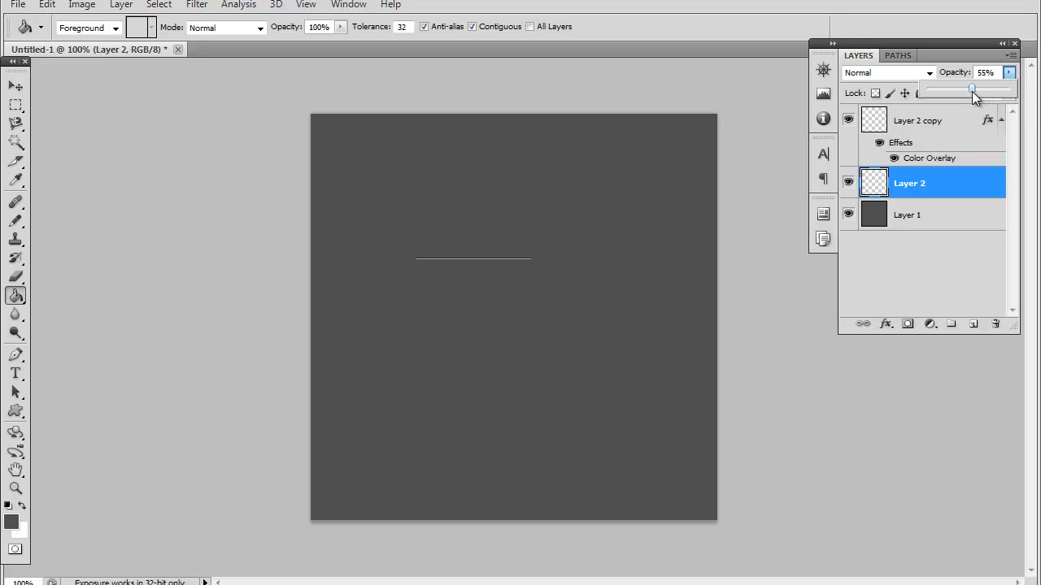
pyautogui.click(917, 120)
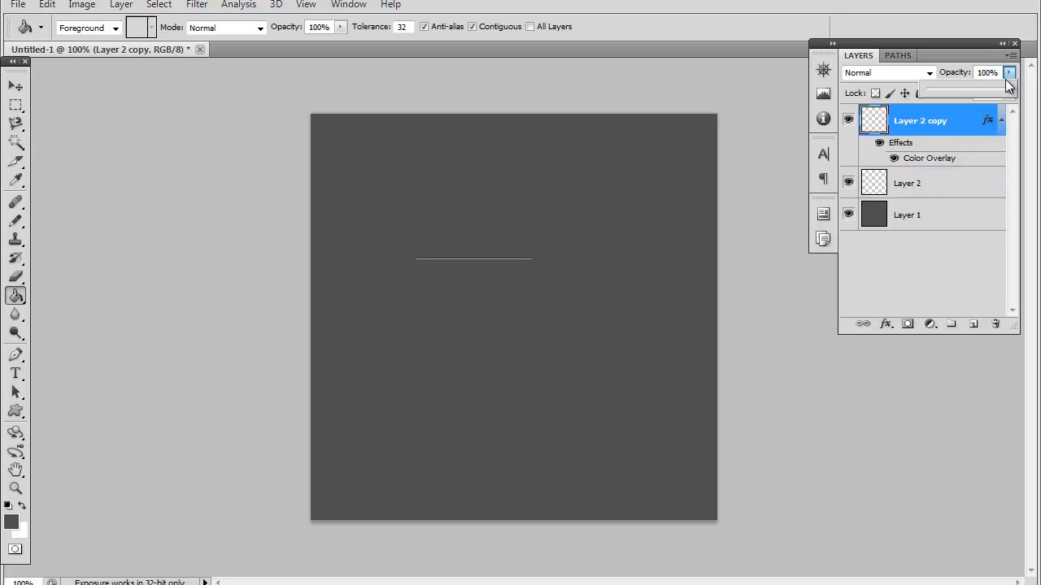
pyautogui.moveTo(1008, 90); pyautogui.dragTo(976, 89)
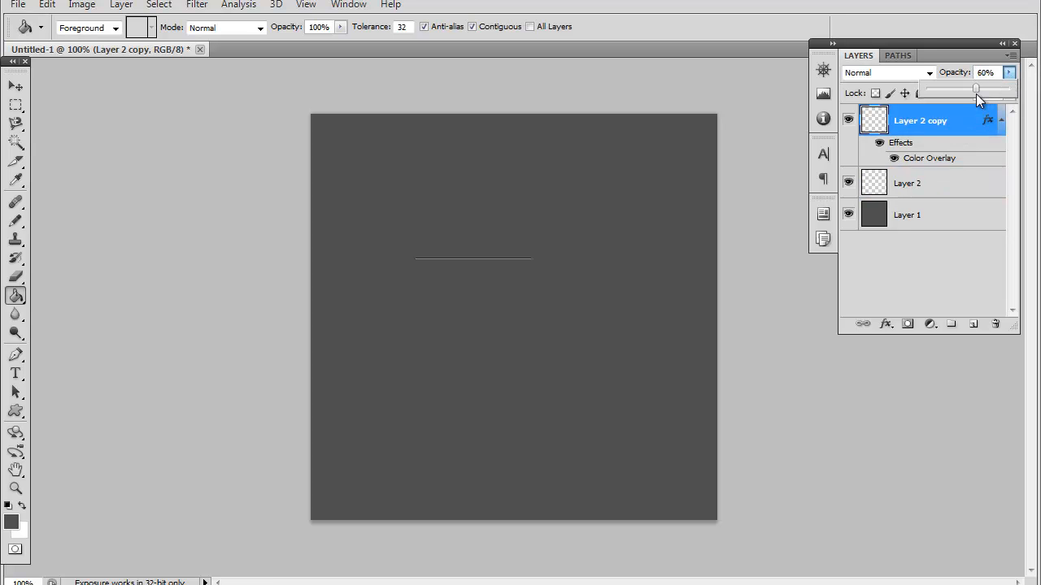
pyautogui.moveTo(976, 88); pyautogui.dragTo(966, 88)
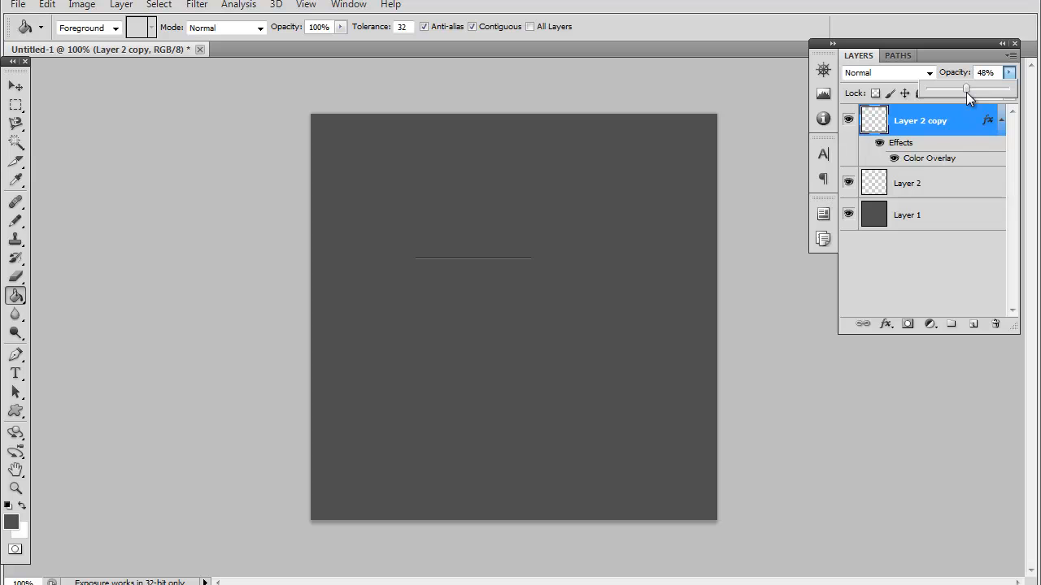
pyautogui.click(905, 182)
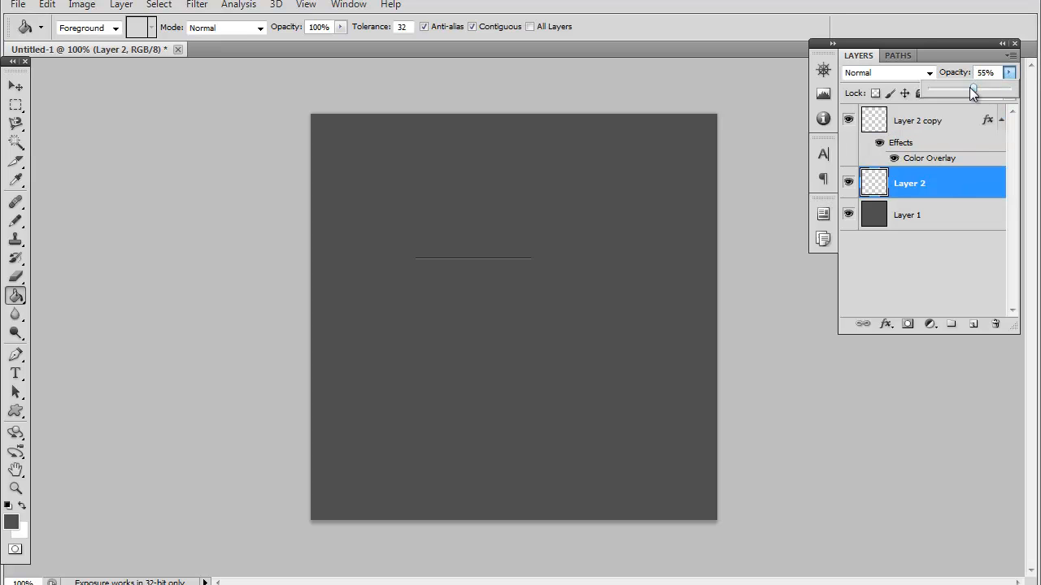
pyautogui.moveTo(973, 89); pyautogui.dragTo(961, 90)
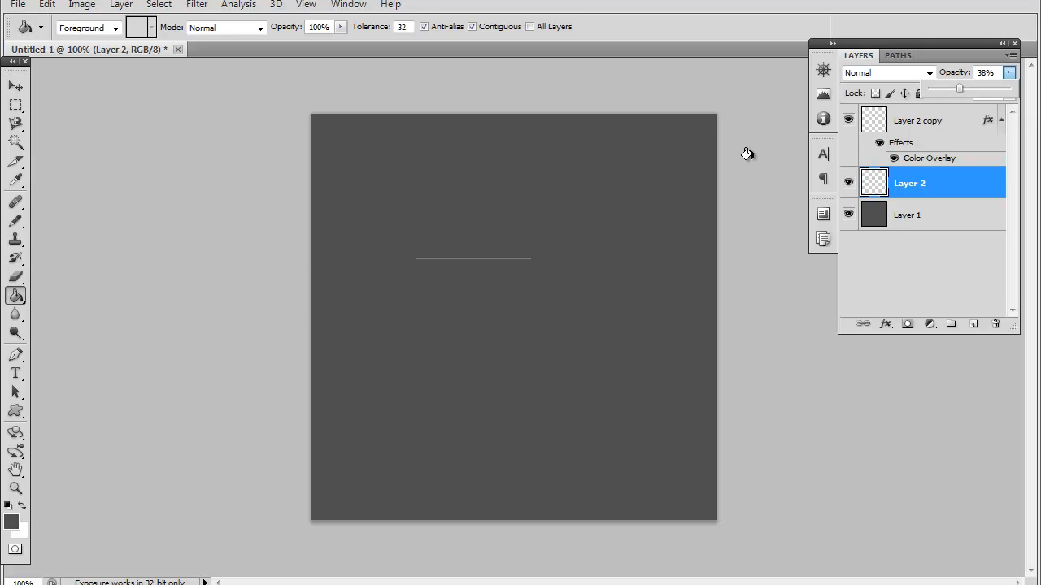
pyautogui.moveTo(36, 120)
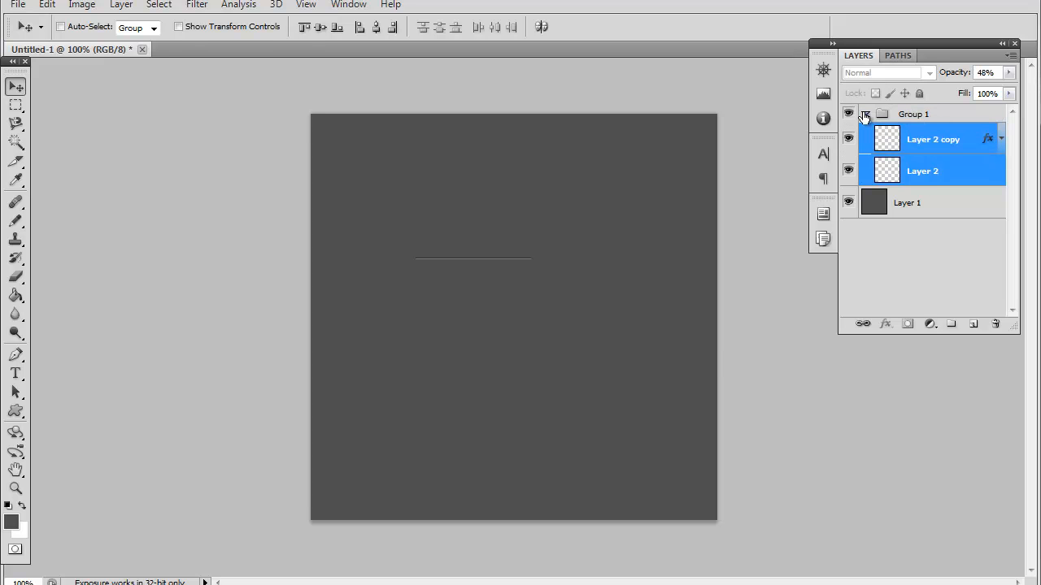
# Duplicate Group 1 to create Group 1 copy for a second divider pair
pyautogui.rightClick(912, 114)
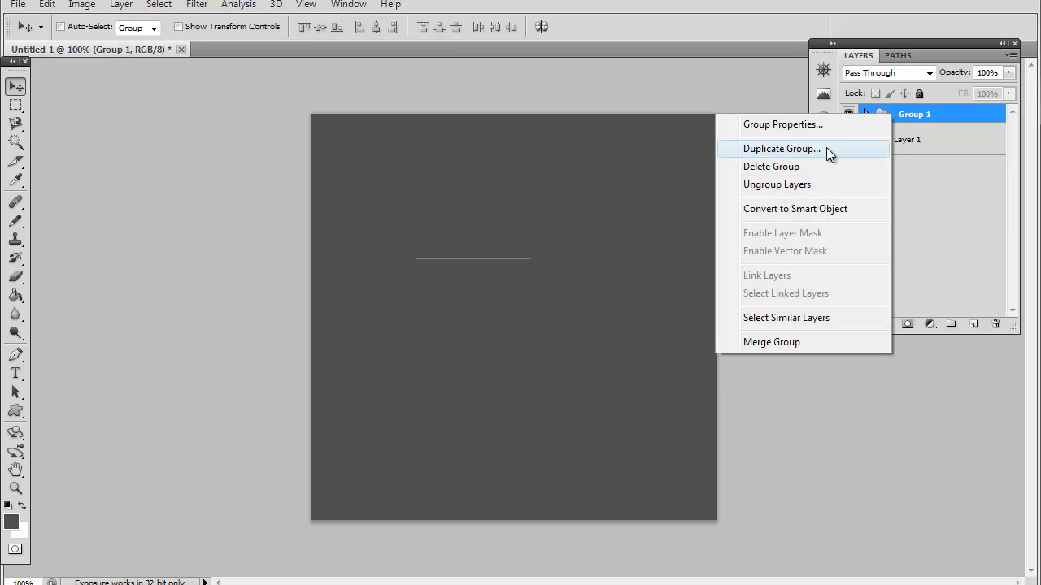
pyautogui.click(781, 148)
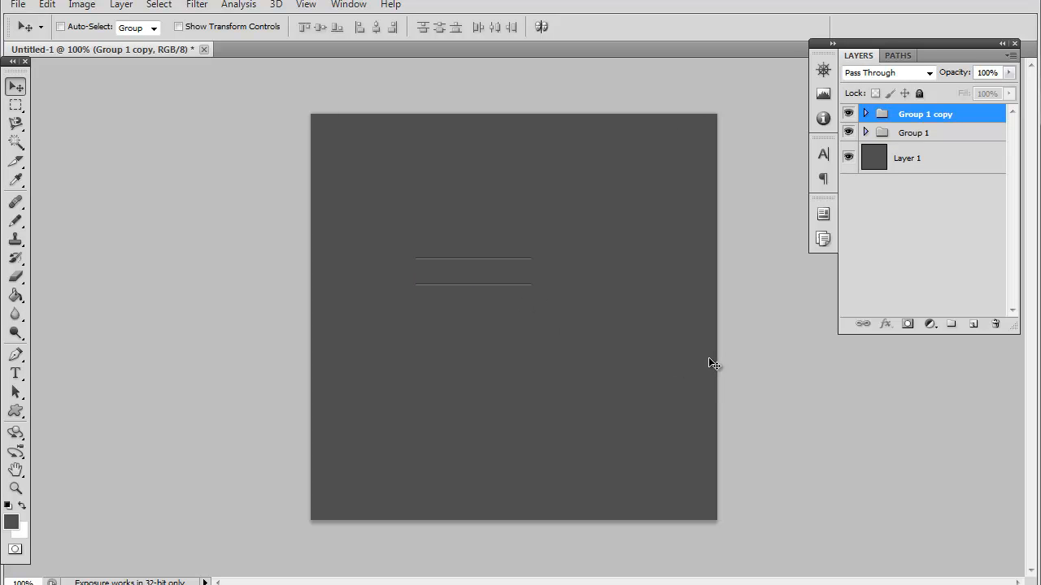
pyautogui.moveTo(58, 353)
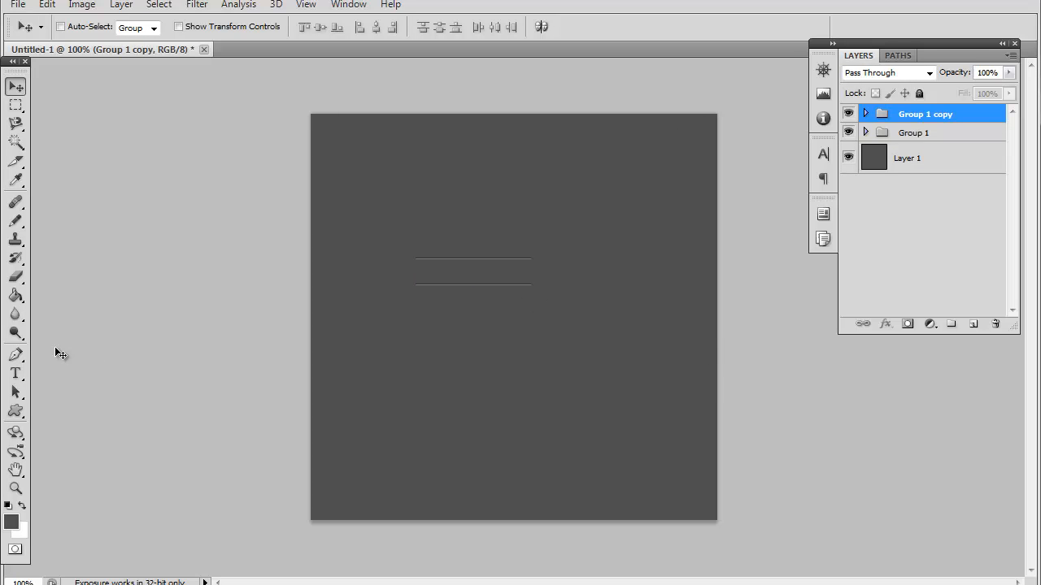